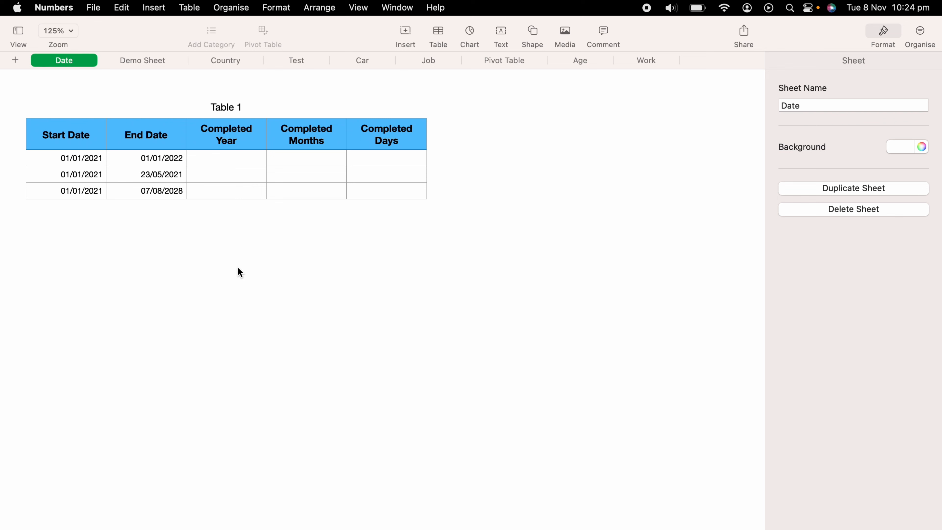
{"action": "mouse_move", "coordinate": [224, 175]}
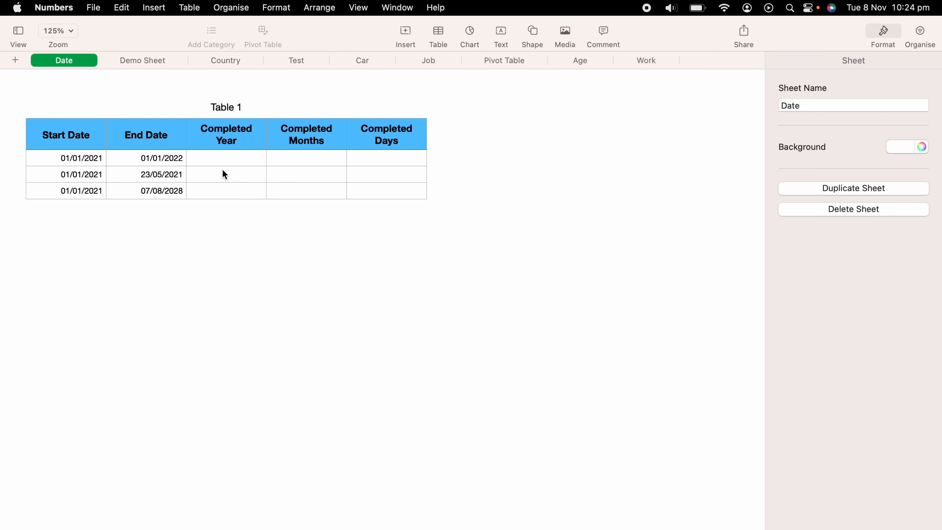
- Select the first Completed Year cell C2 to start a formula
{"action": "left_click", "coordinate": [226, 158]}
{"action": "type", "text": "DA"}
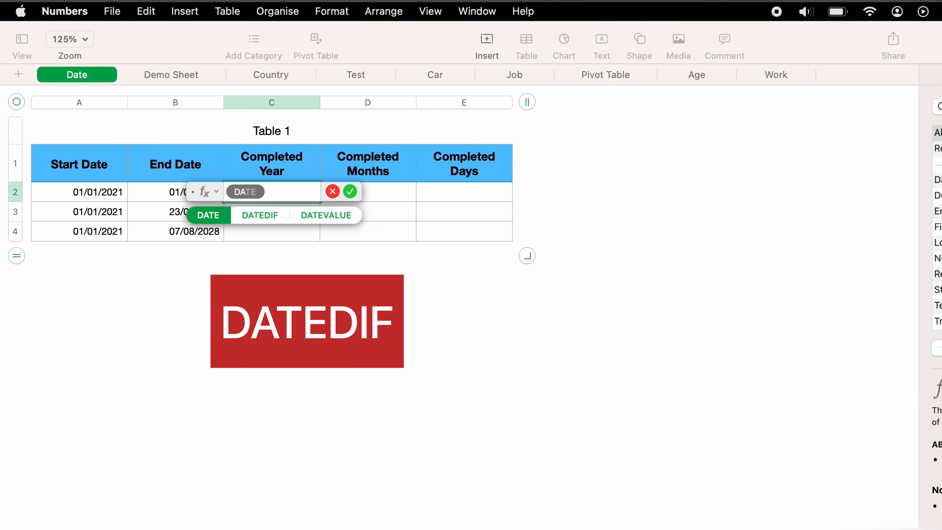
- Enter DATEDIF(A2,B2,"Y") in C2 so it shows 1 completed year
{"action": "left_click", "coordinate": [260, 214]}
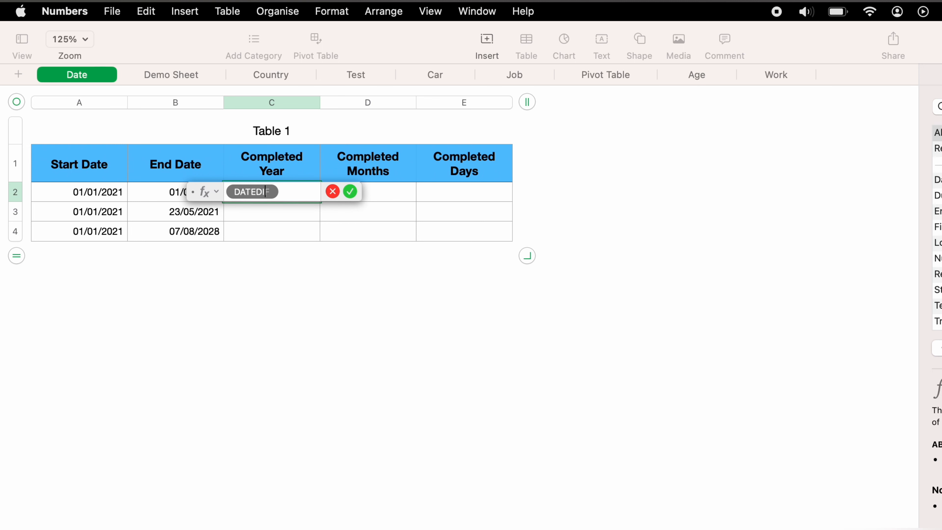
{"action": "type", "text": "F"}
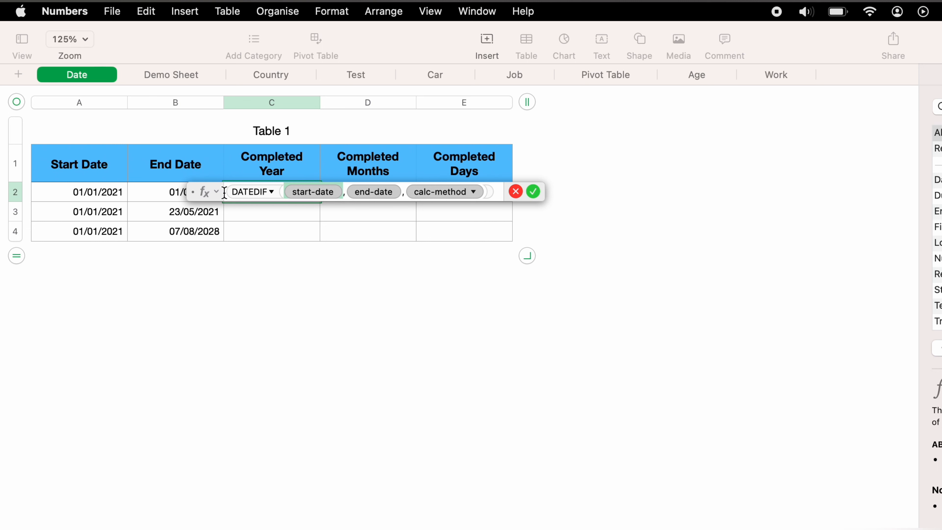
{"action": "mouse_move", "coordinate": [116, 194]}
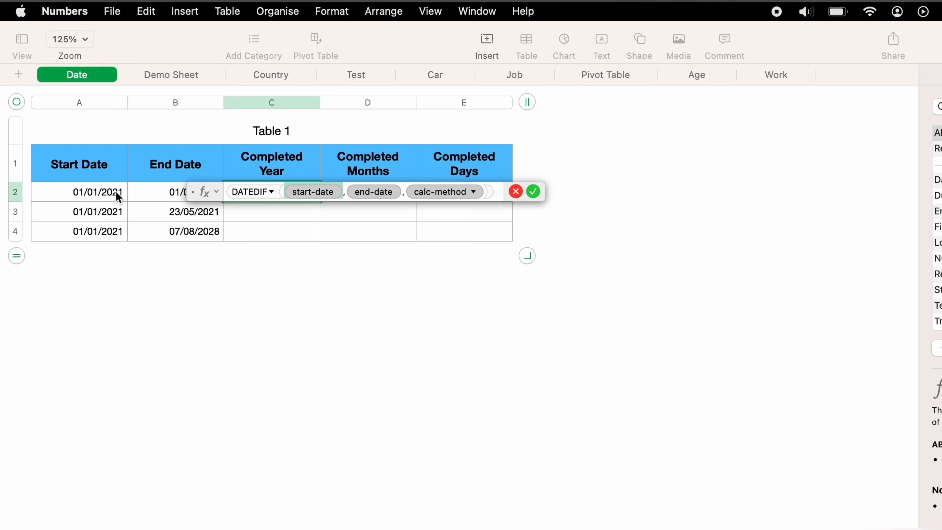
{"action": "left_click", "coordinate": [79, 192]}
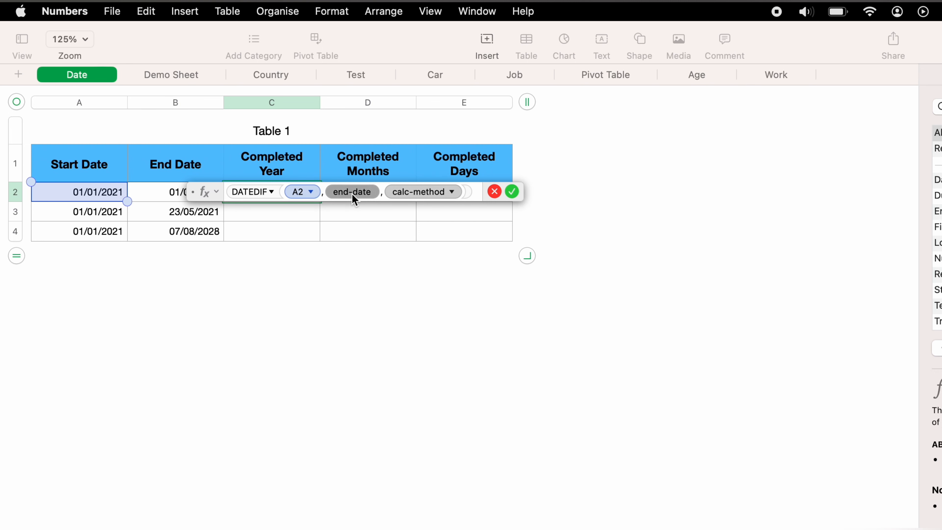
{"action": "left_click", "coordinate": [175, 191]}
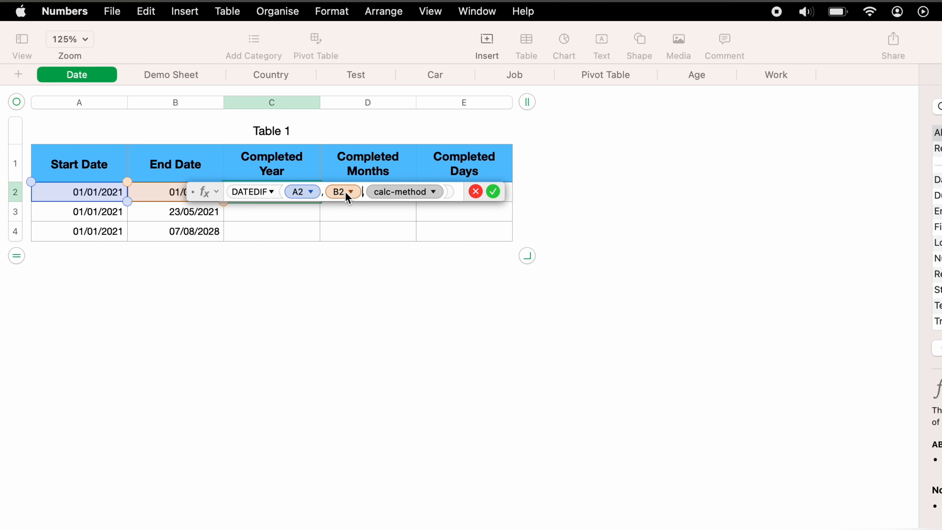
{"action": "mouse_move", "coordinate": [434, 193]}
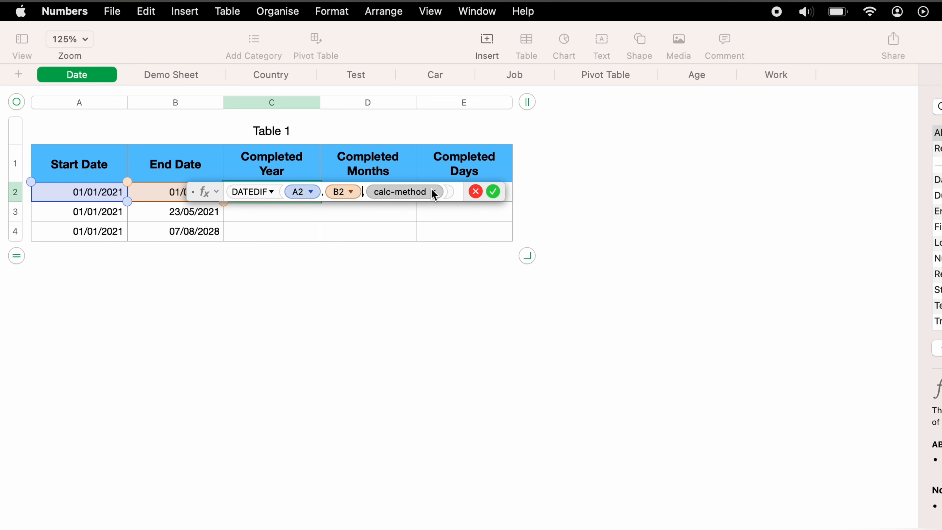
{"action": "left_click", "coordinate": [449, 191]}
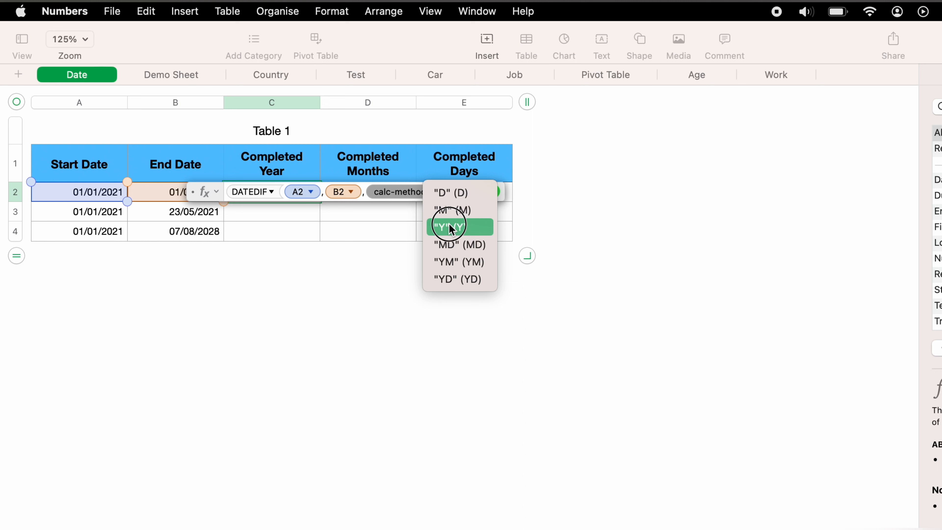
{"action": "left_click", "coordinate": [450, 226]}
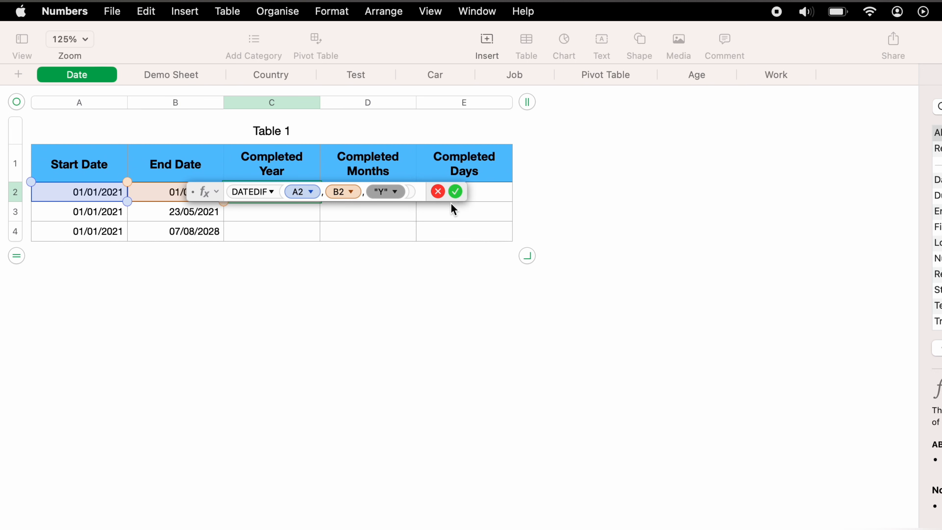
{"action": "left_click", "coordinate": [455, 191]}
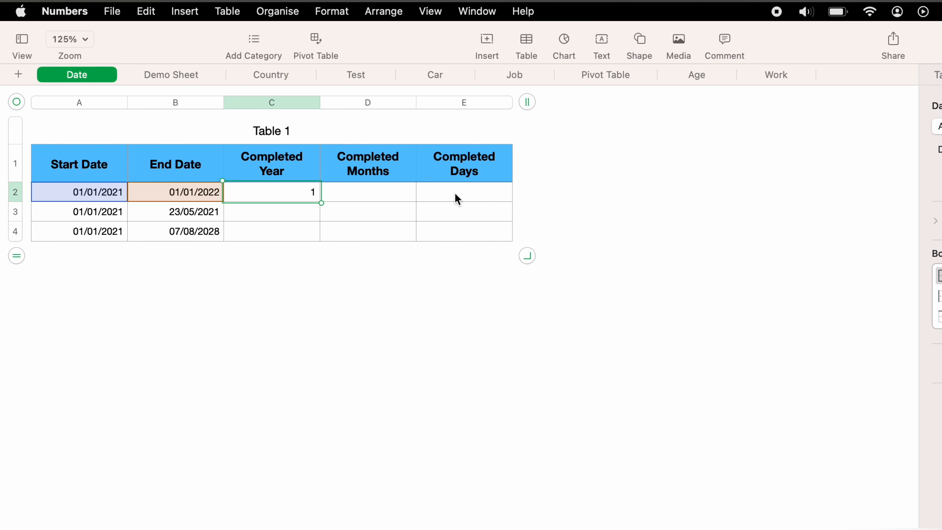
{"action": "mouse_move", "coordinate": [452, 199]}
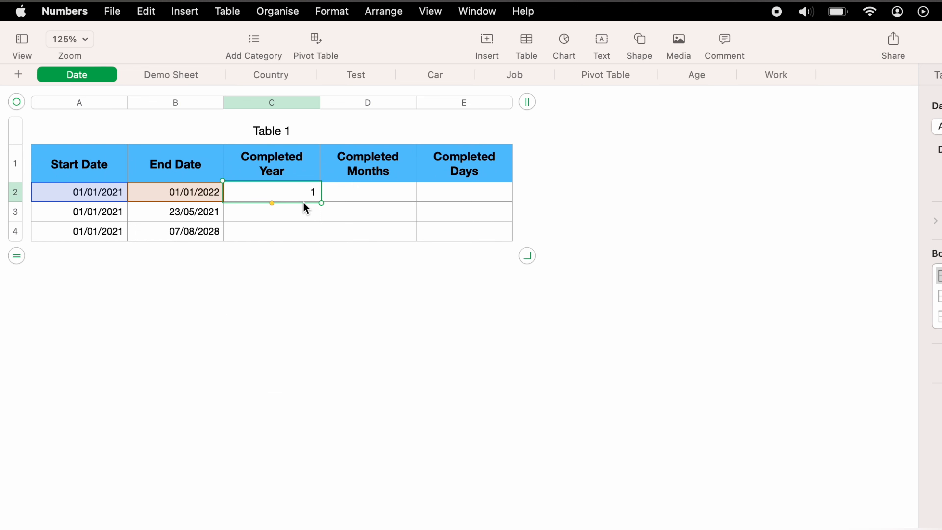
{"action": "mouse_move", "coordinate": [295, 215]}
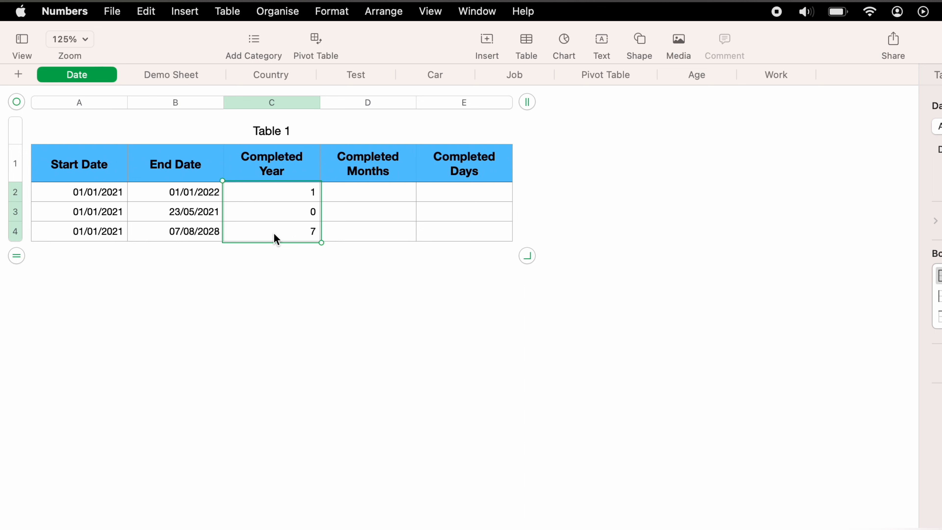
{"action": "mouse_move", "coordinate": [356, 248]}
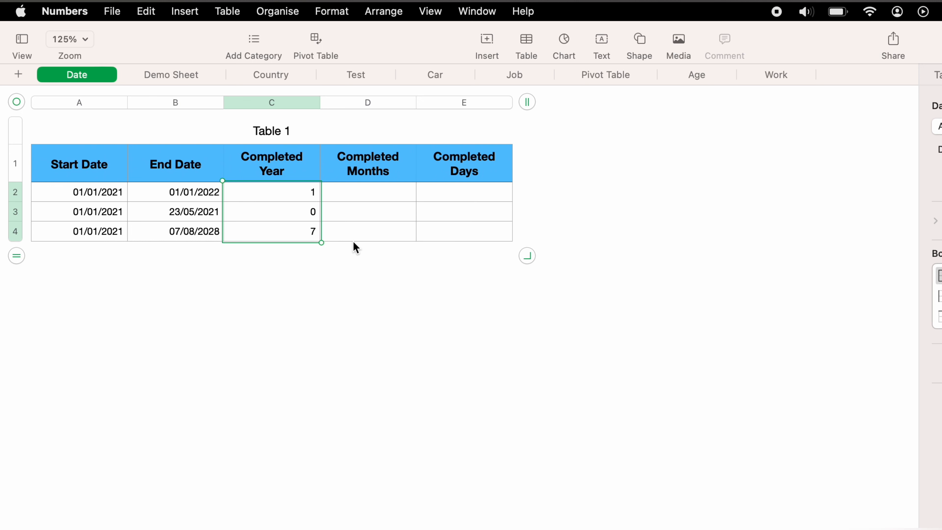
{"action": "mouse_move", "coordinate": [359, 253]}
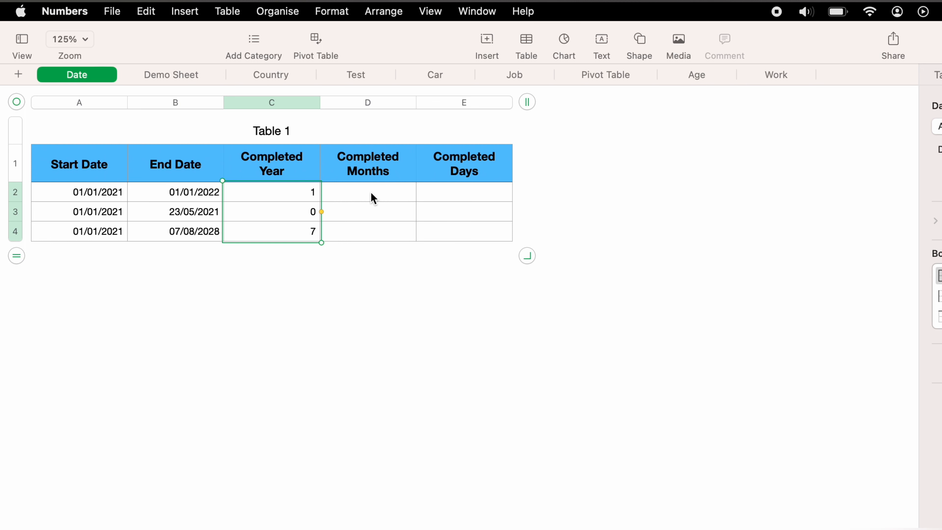
- Enter DATEDIF(A2,B2,"M") in D2 so it shows 12 completed months
{"action": "left_click", "coordinate": [368, 192]}
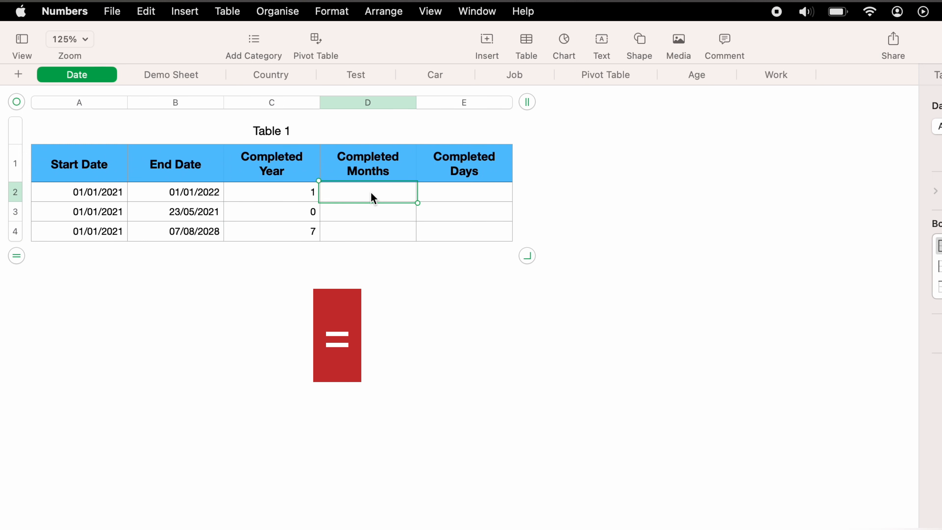
{"action": "type", "text": "DATE"}
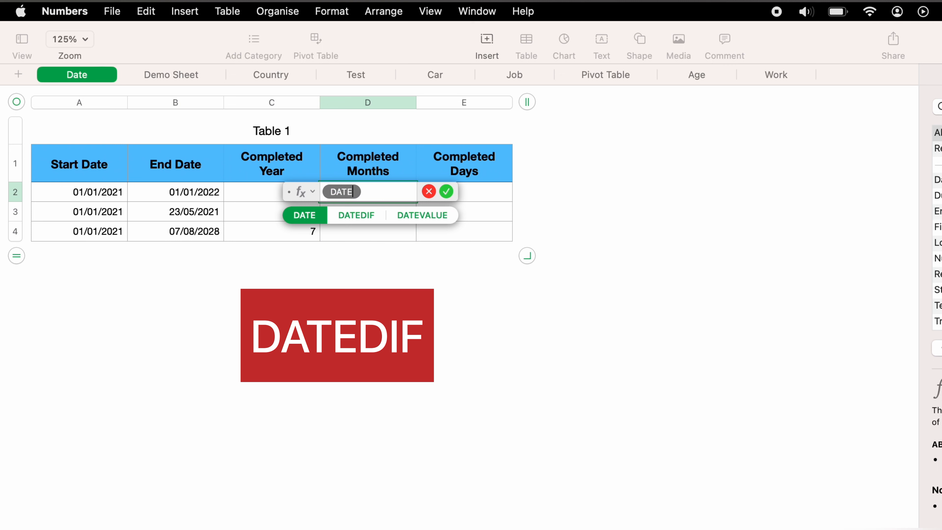
{"action": "left_click", "coordinate": [356, 216]}
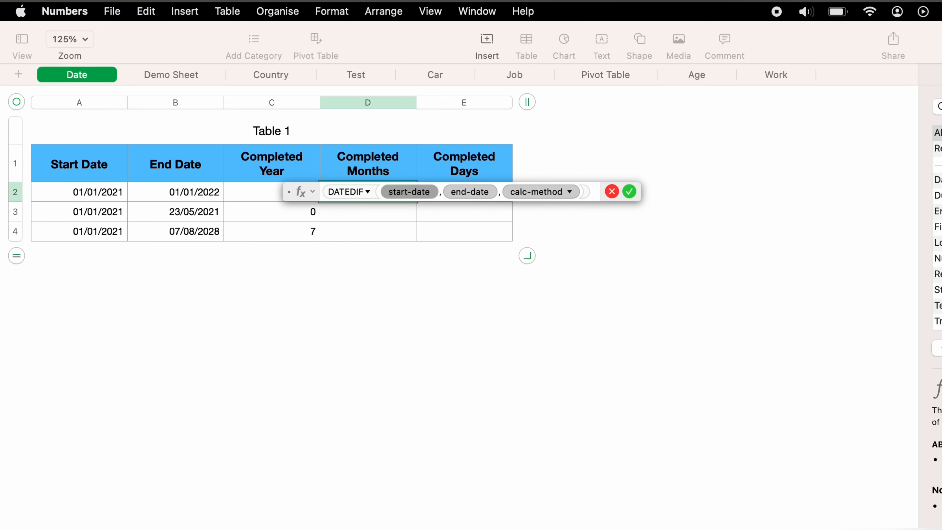
{"action": "mouse_move", "coordinate": [157, 196]}
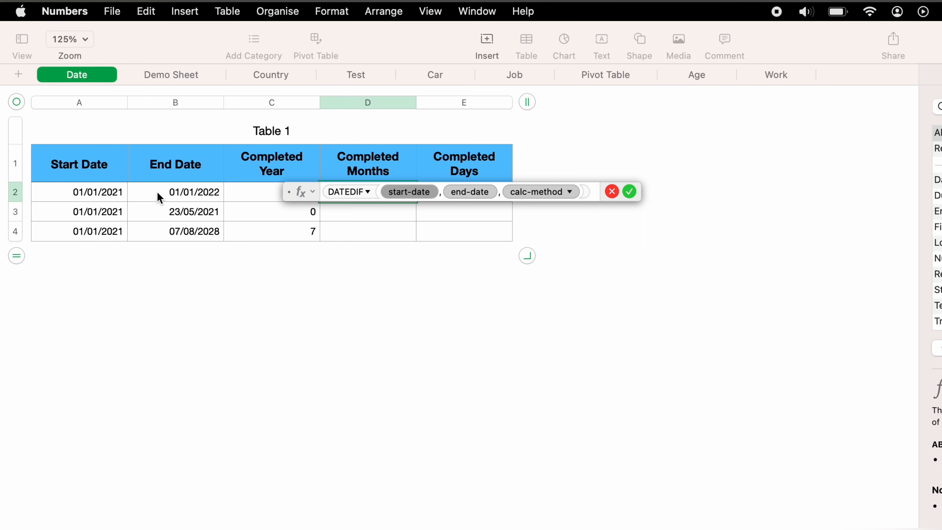
{"action": "left_click", "coordinate": [79, 191]}
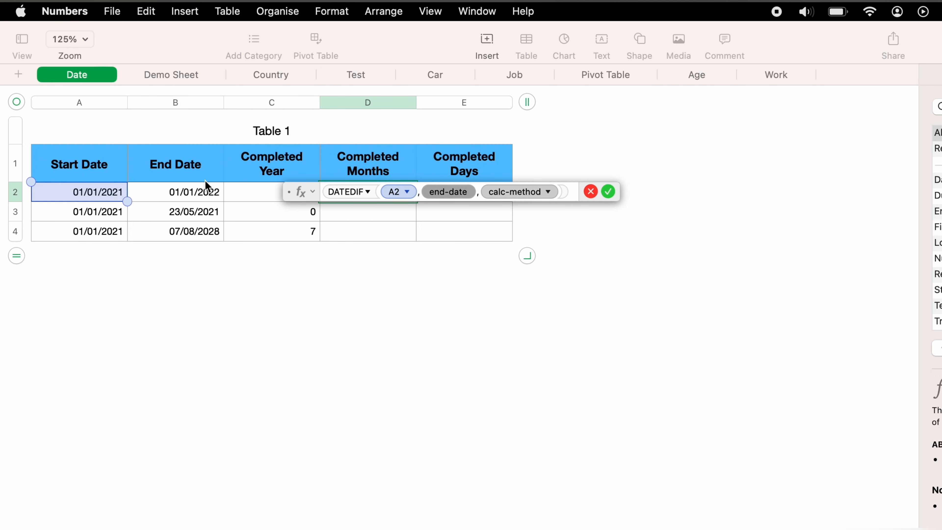
{"action": "left_click", "coordinate": [195, 192]}
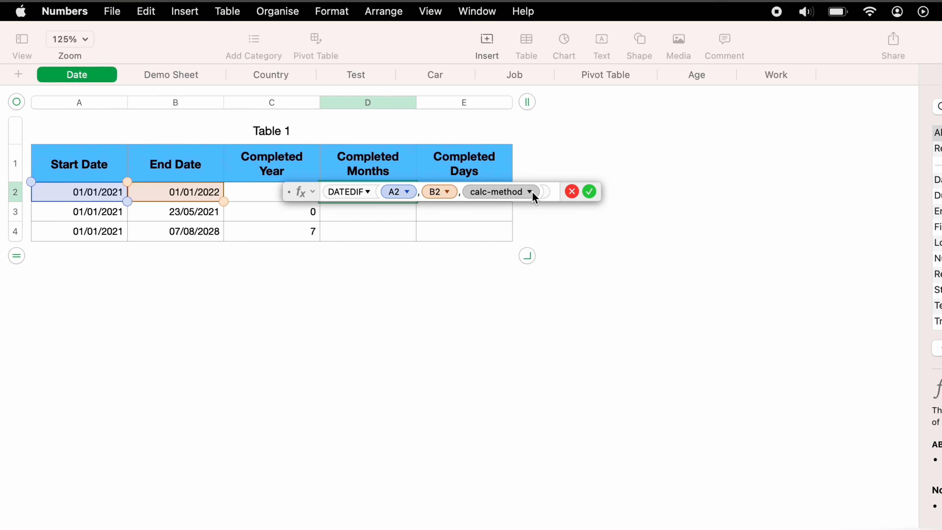
{"action": "left_click", "coordinate": [530, 191]}
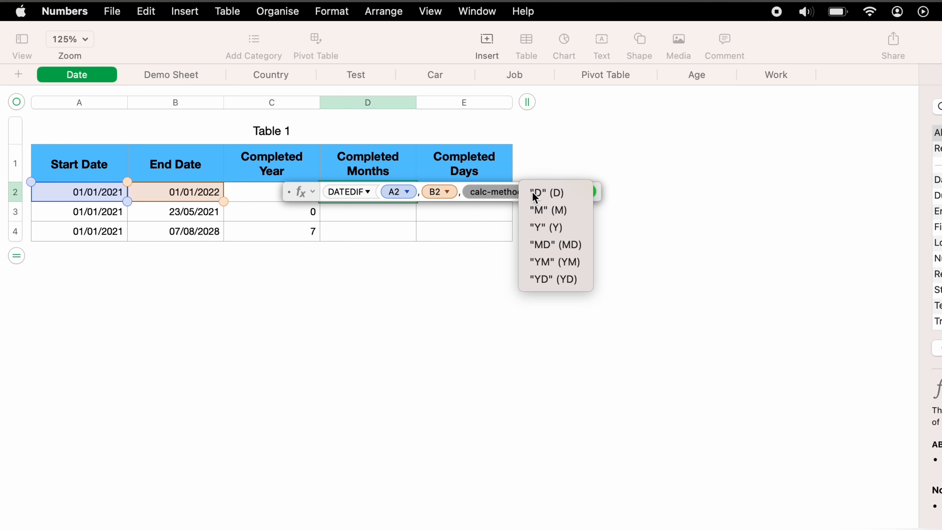
{"action": "mouse_move", "coordinate": [546, 218]}
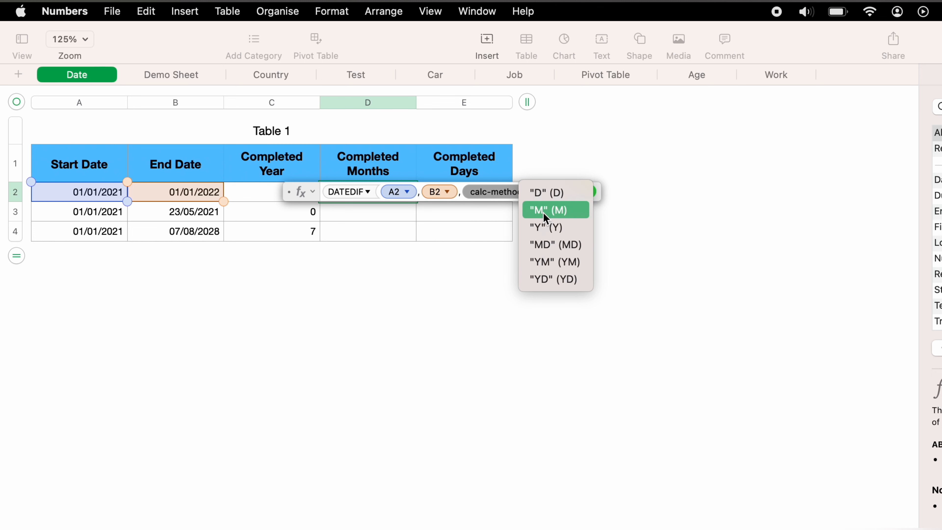
{"action": "left_click", "coordinate": [555, 210]}
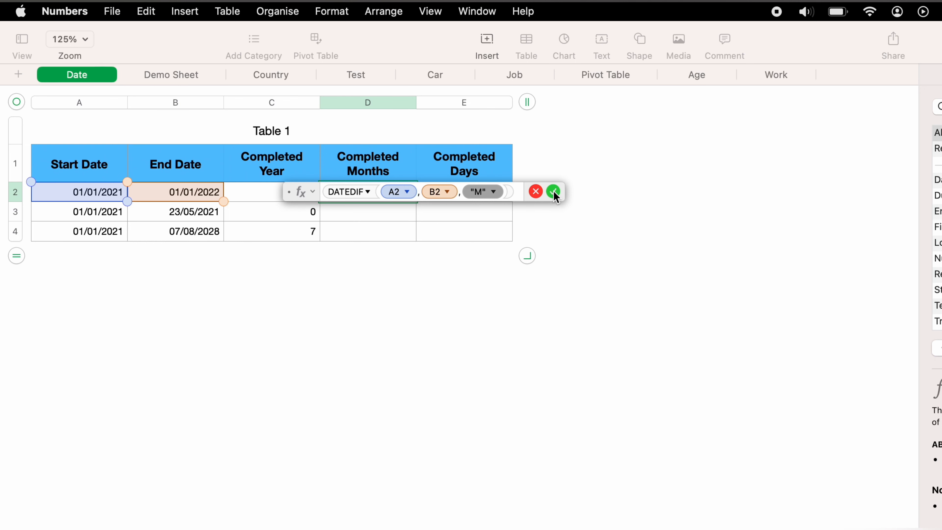
{"action": "left_click", "coordinate": [552, 191]}
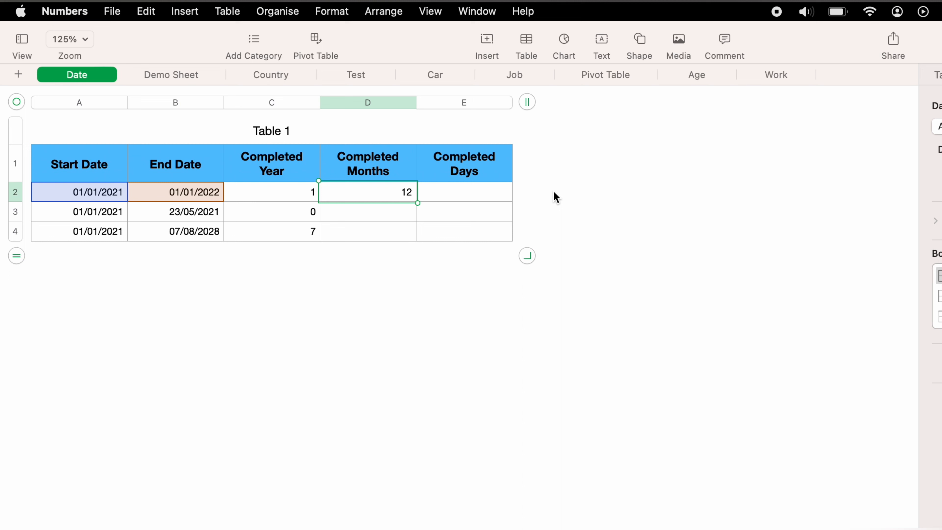
{"action": "mouse_move", "coordinate": [368, 204]}
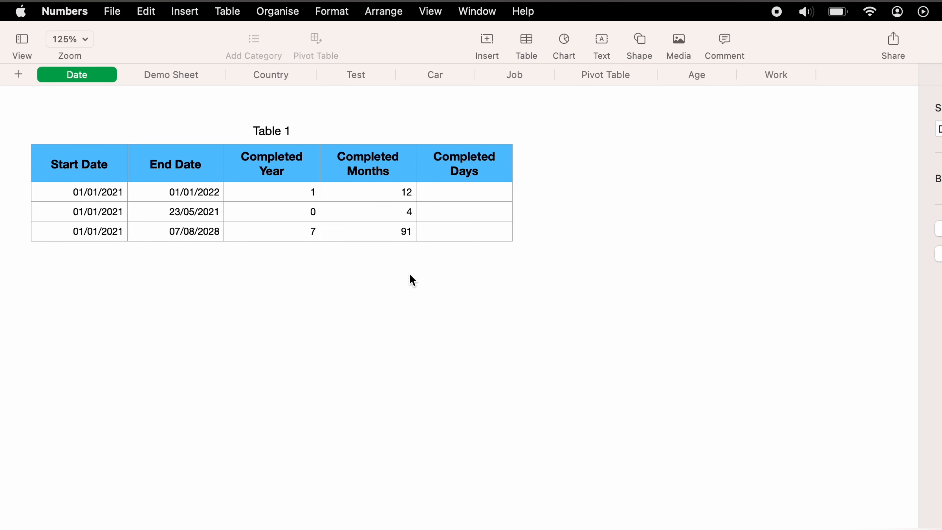
{"action": "mouse_move", "coordinate": [468, 195]}
{"action": "type", "text": "DATE"}
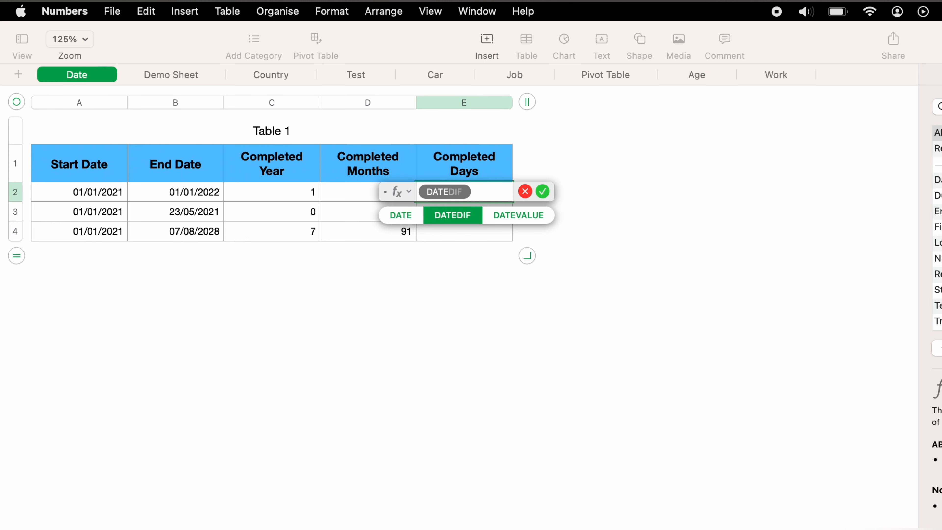
- Enter DATEDIF(A2,B2,"D") in E2 so it shows 365 completed days
{"action": "left_click", "coordinate": [452, 215]}
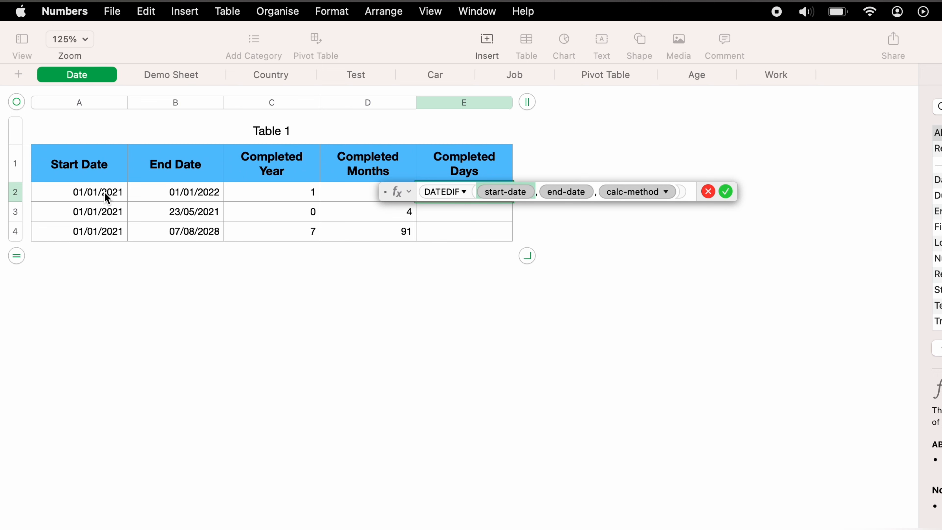
{"action": "left_click", "coordinate": [79, 192]}
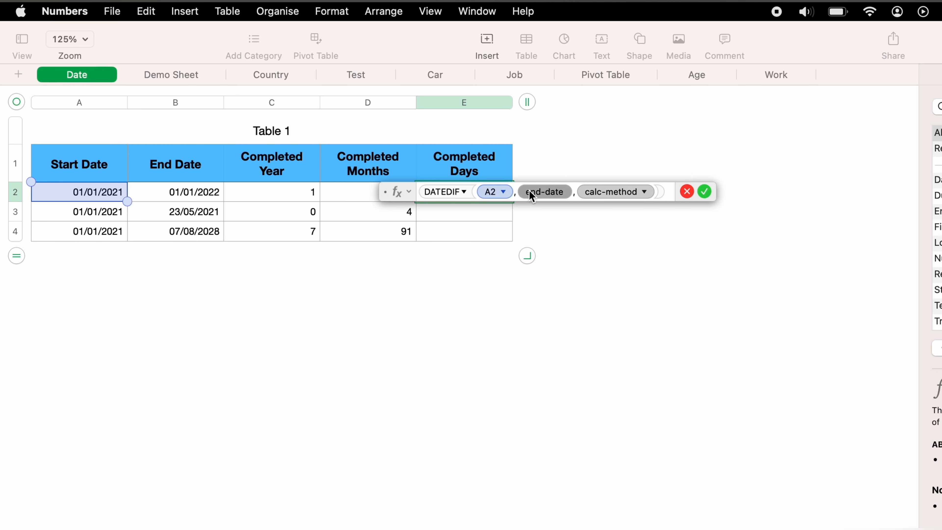
{"action": "left_click", "coordinate": [175, 191]}
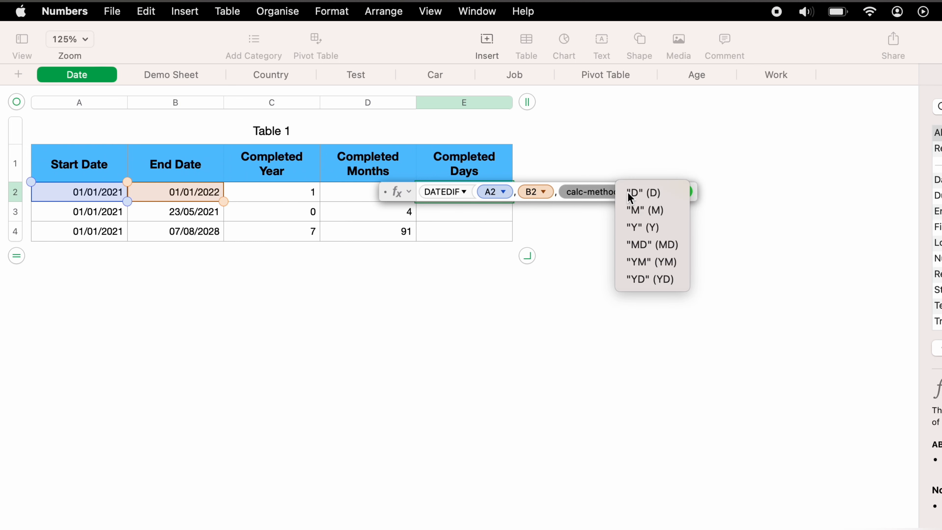
{"action": "left_click", "coordinate": [628, 193]}
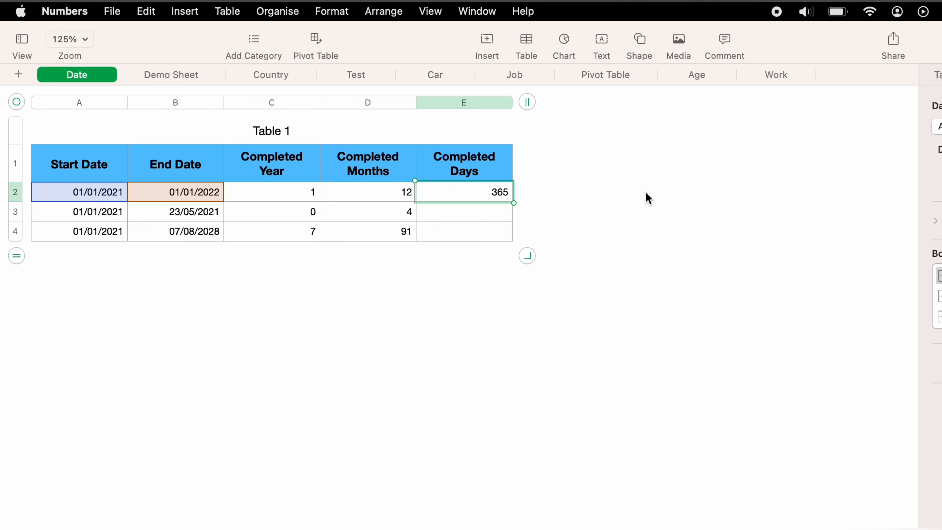
{"action": "mouse_move", "coordinate": [554, 205]}
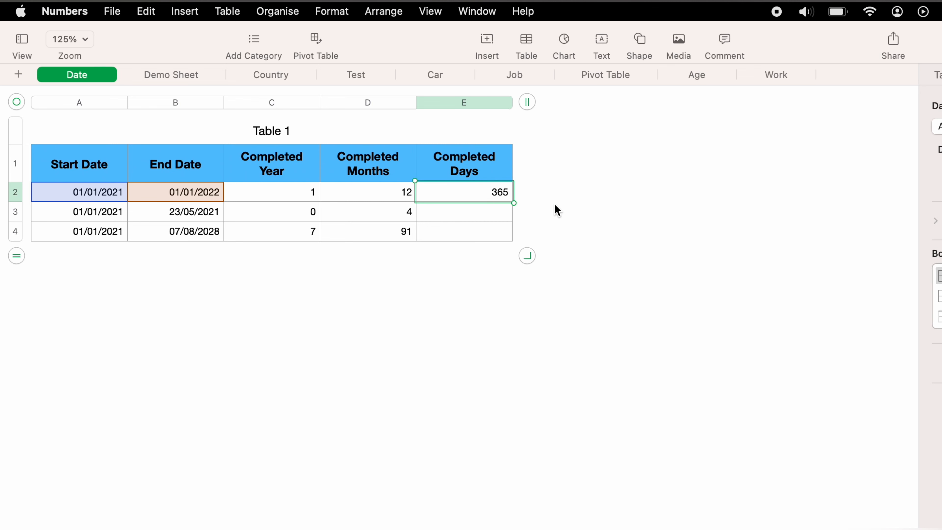
{"action": "mouse_move", "coordinate": [466, 216]}
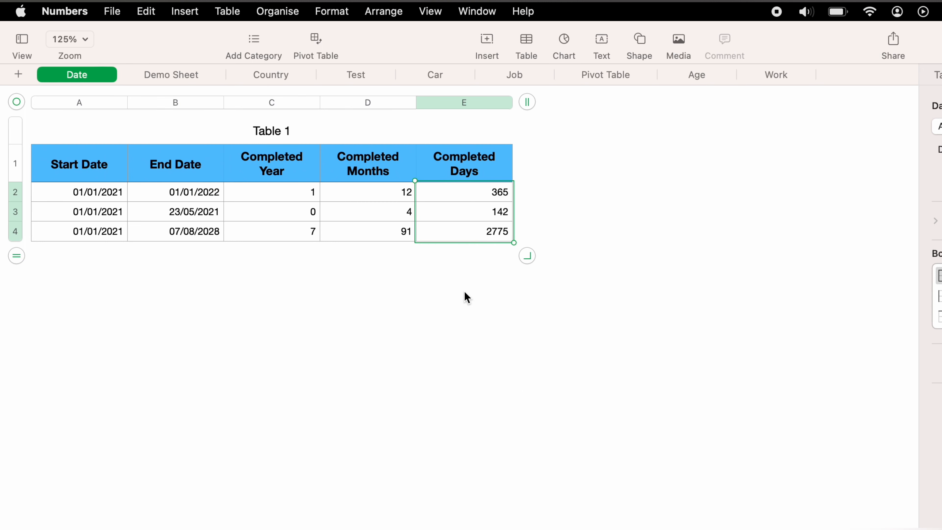
- Deselect after filling Completed Days down to rows 3 and 4 (142 and 2775)
{"action": "left_click", "coordinate": [465, 300]}
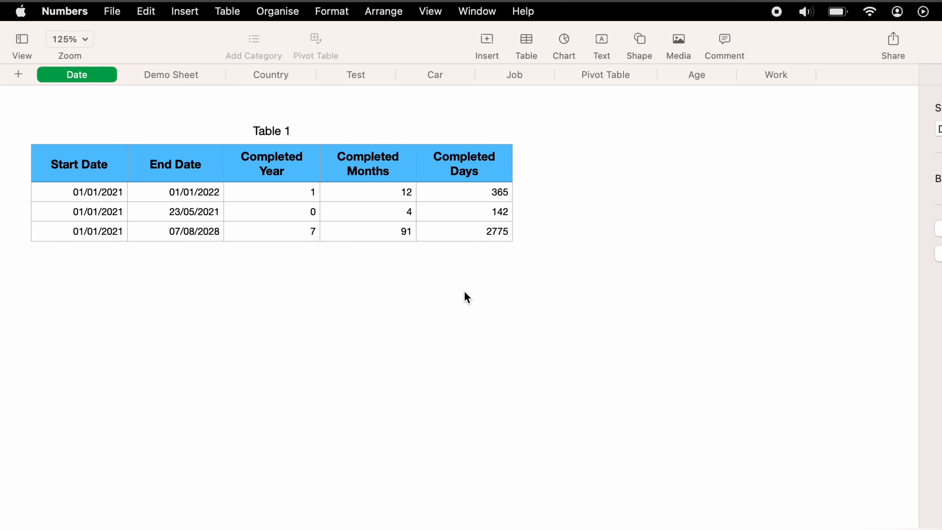